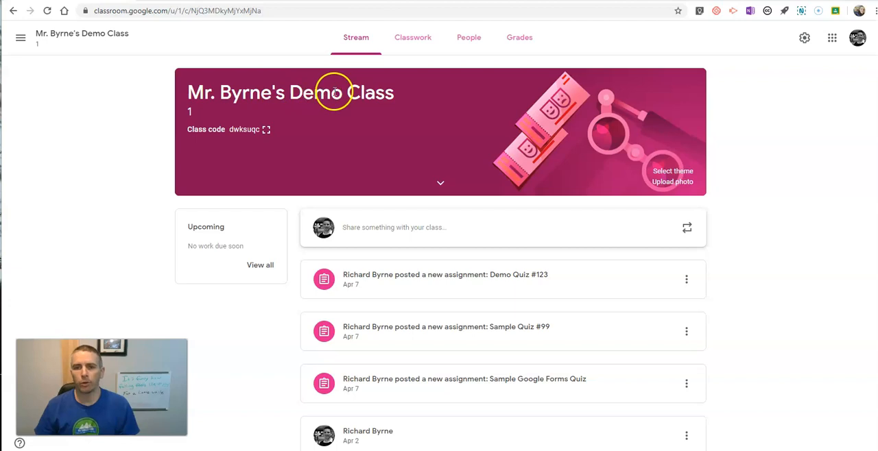
pyautogui.moveTo(316, 115)
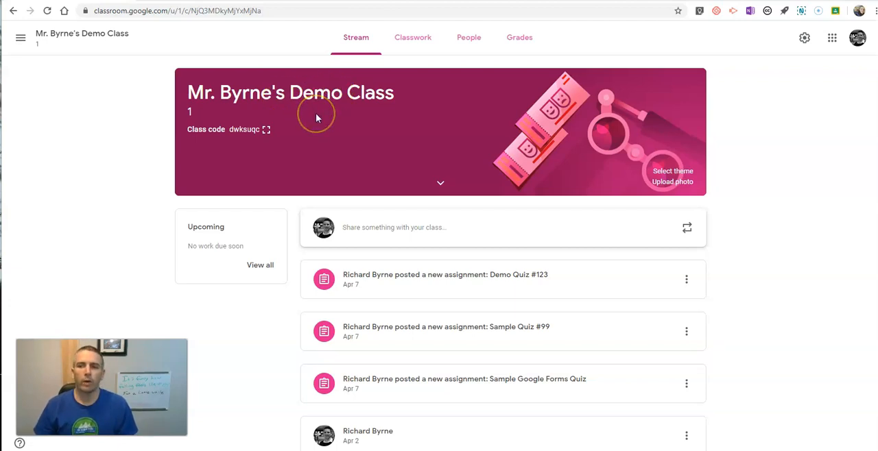
pyautogui.moveTo(804, 38)
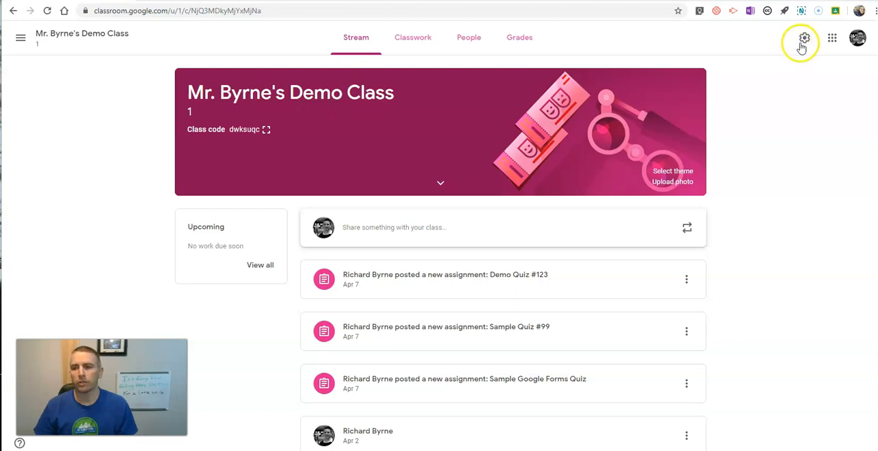
# Copy the class Meet link from the General section of class settings
pyautogui.click(803, 39)
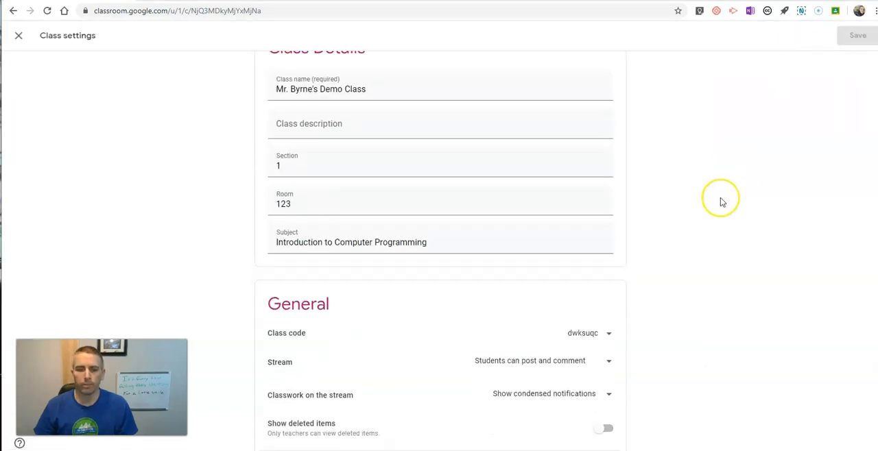
pyautogui.scroll(-3)
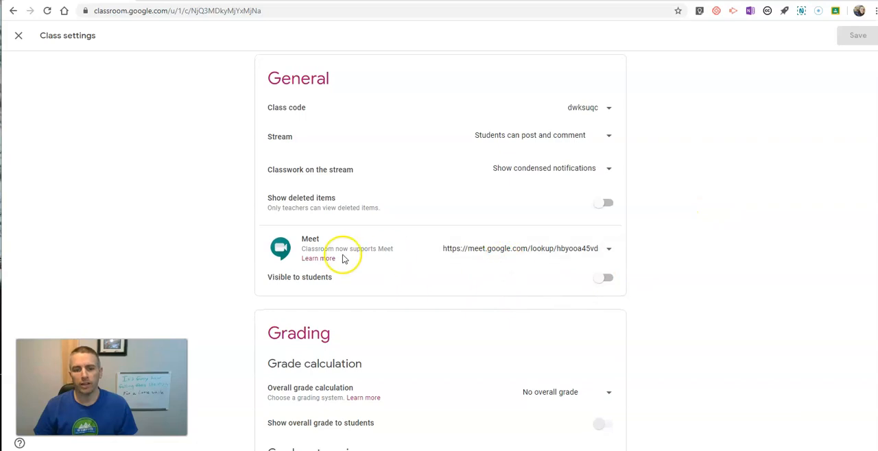
pyautogui.moveTo(370, 250)
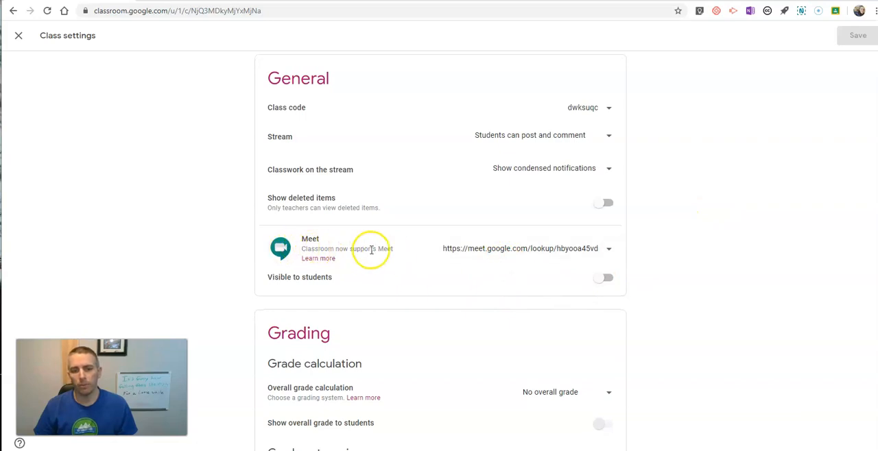
pyautogui.moveTo(602, 249)
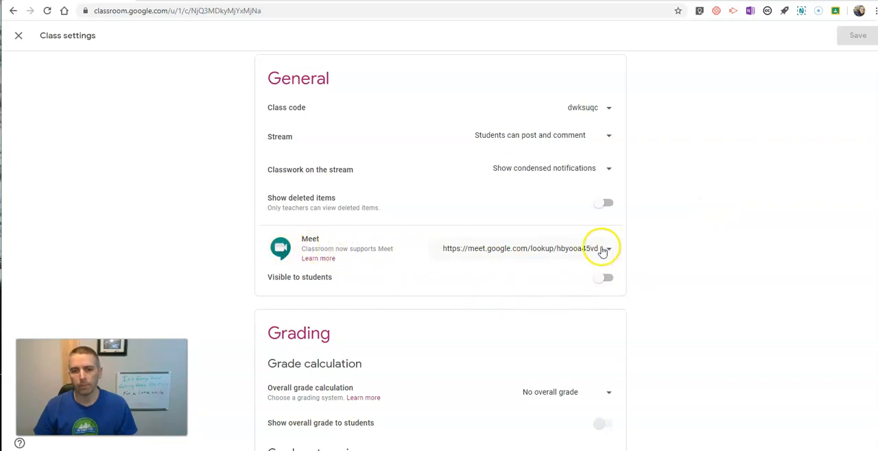
pyautogui.click(609, 249)
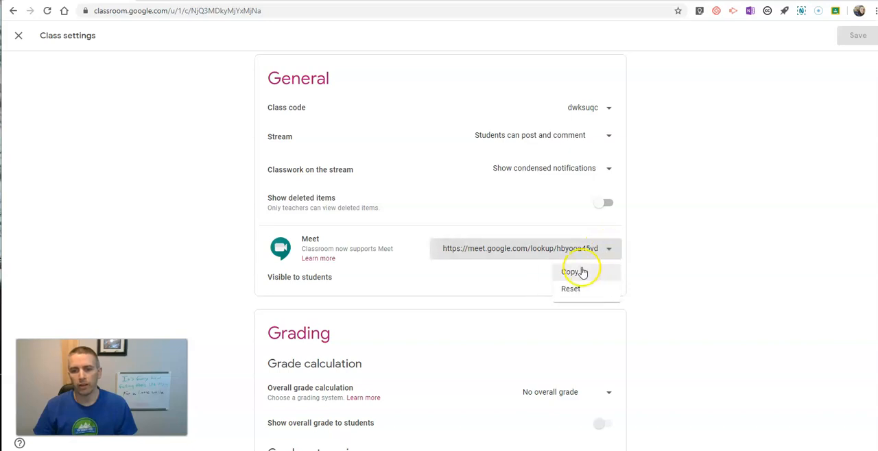
pyautogui.click(570, 272)
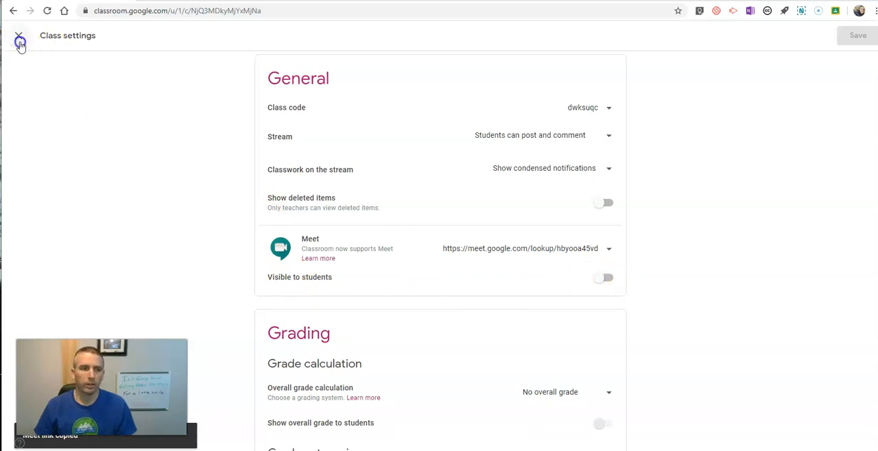
# Write a new announcement asking students to click the link to join the video meeting
pyautogui.click(19, 40)
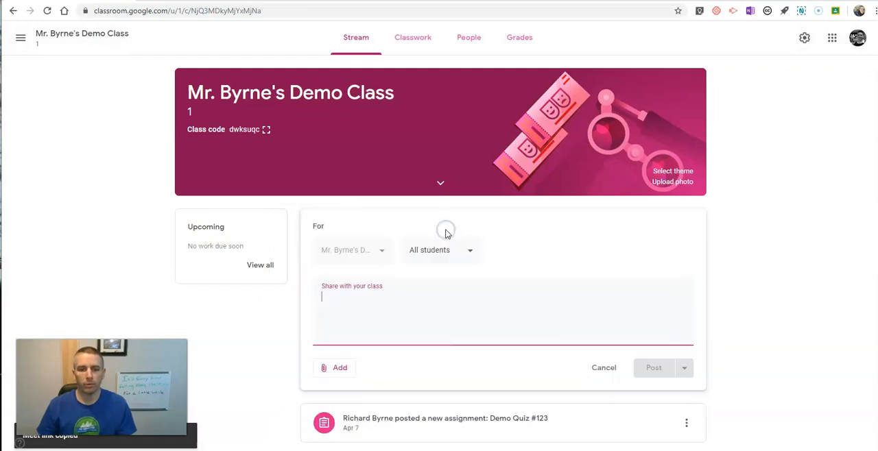
pyautogui.write('Please cli')
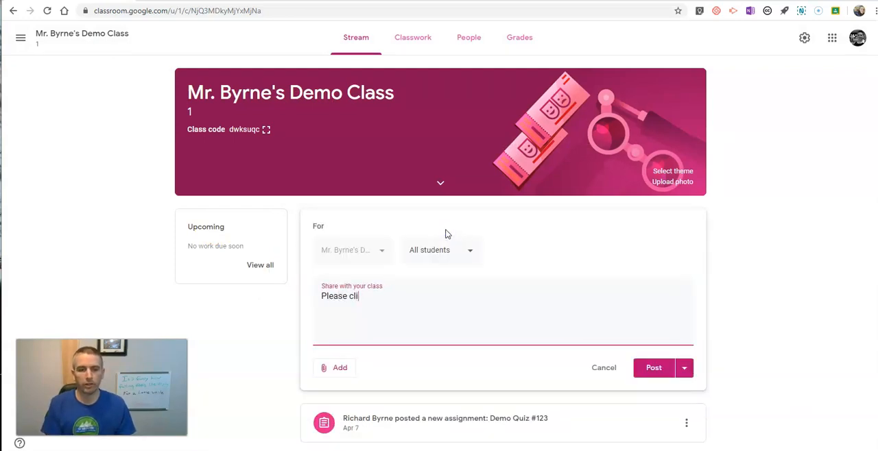
pyautogui.write('ck this')
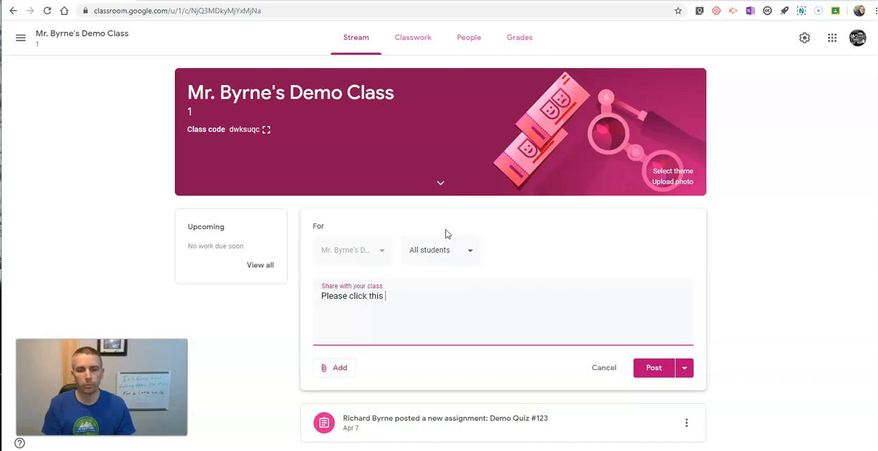
pyautogui.write('link to join th')
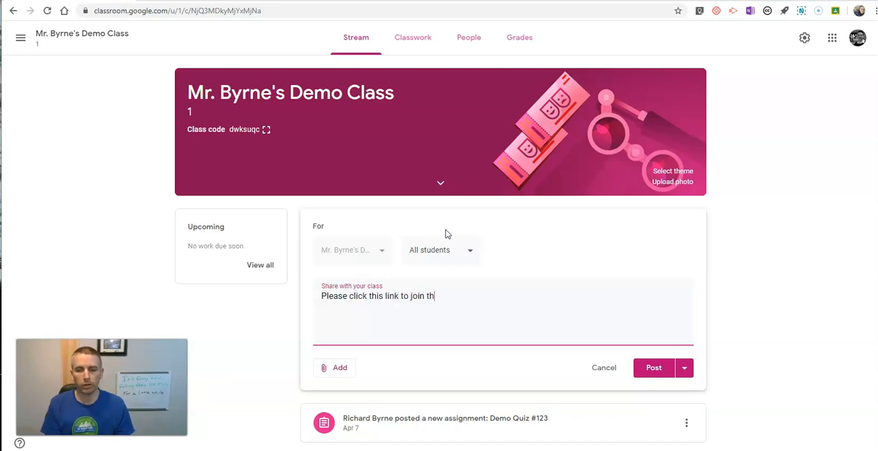
pyautogui.write('e video meeting .')
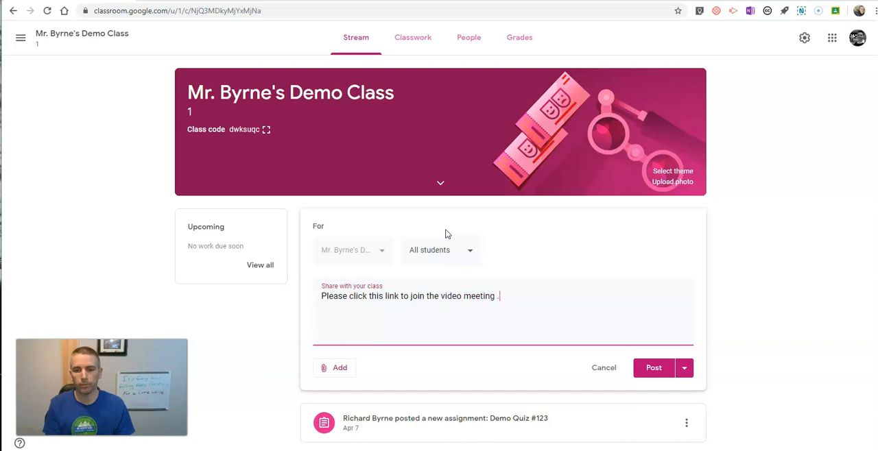
# Attach the copied Meet URL as a link and save the announcement as a draft
pyautogui.click(340, 368)
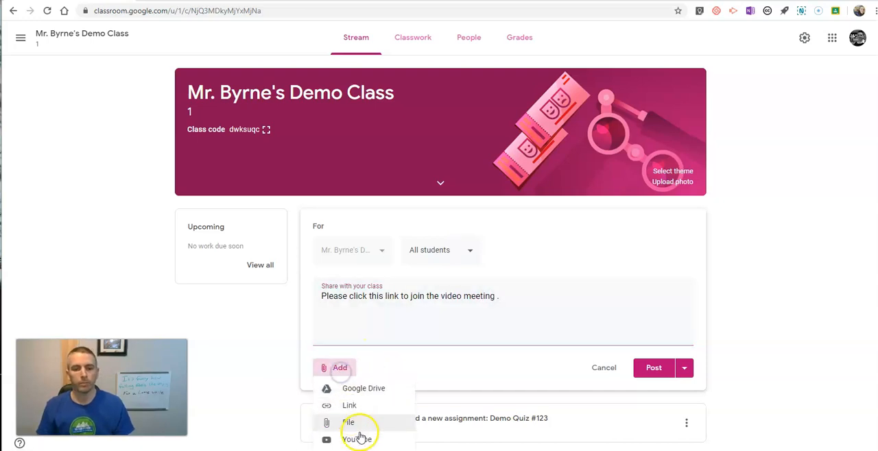
pyautogui.click(348, 406)
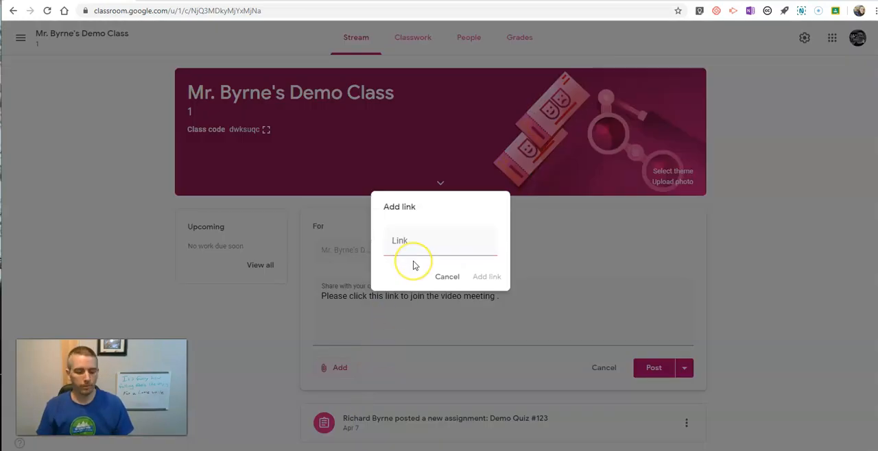
pyautogui.click(439, 247)
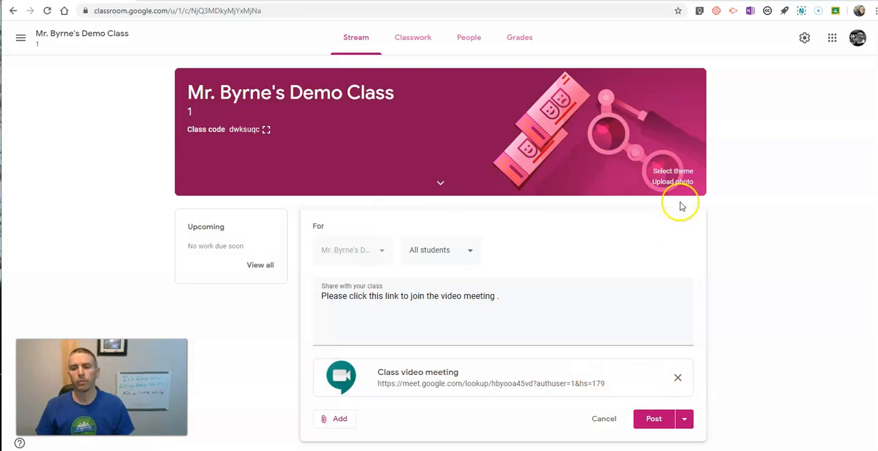
pyautogui.click(683, 419)
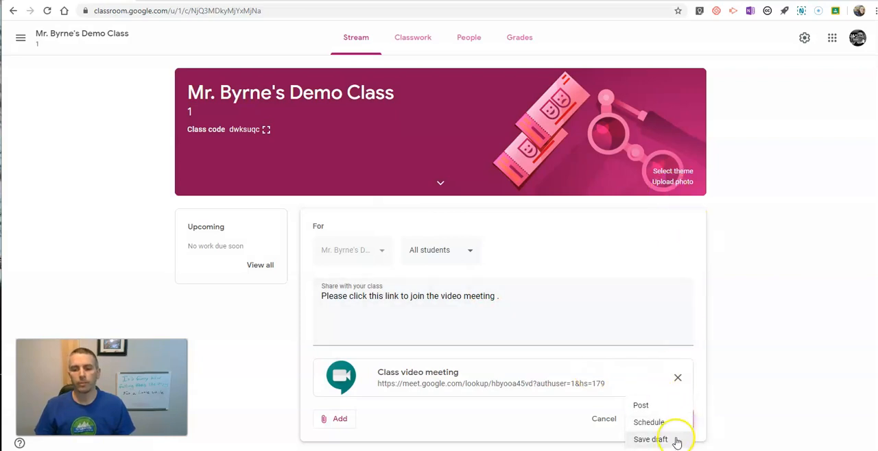
pyautogui.click(650, 439)
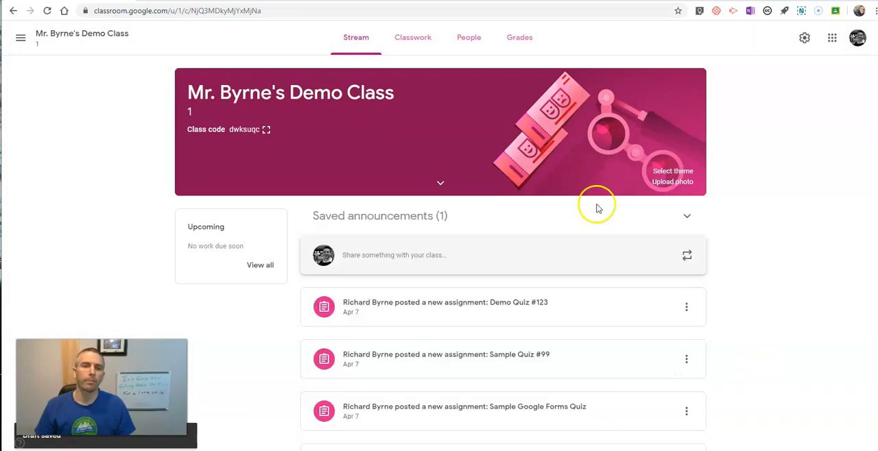
# Turn on 'Visible to students' for the Meet link in class settings and save
pyautogui.click(804, 37)
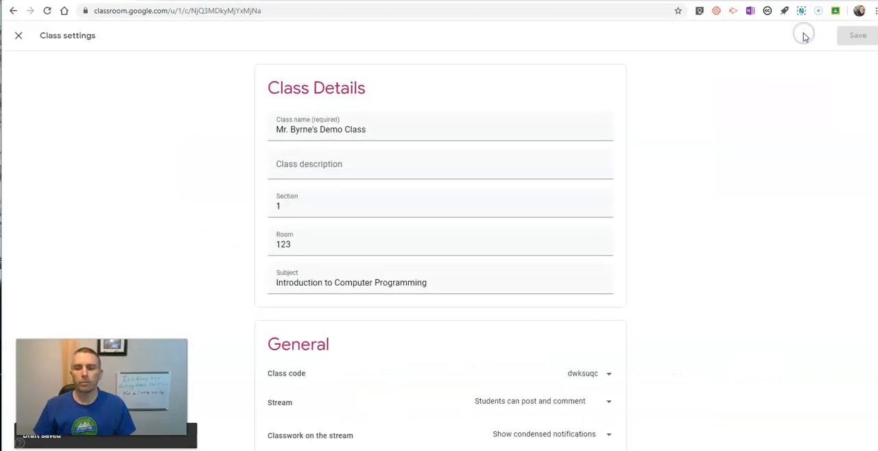
pyautogui.scroll(-3)
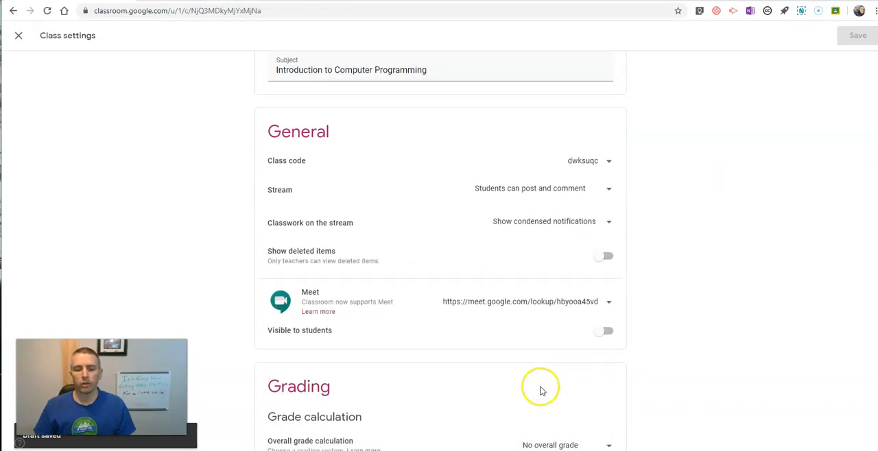
pyautogui.click(603, 332)
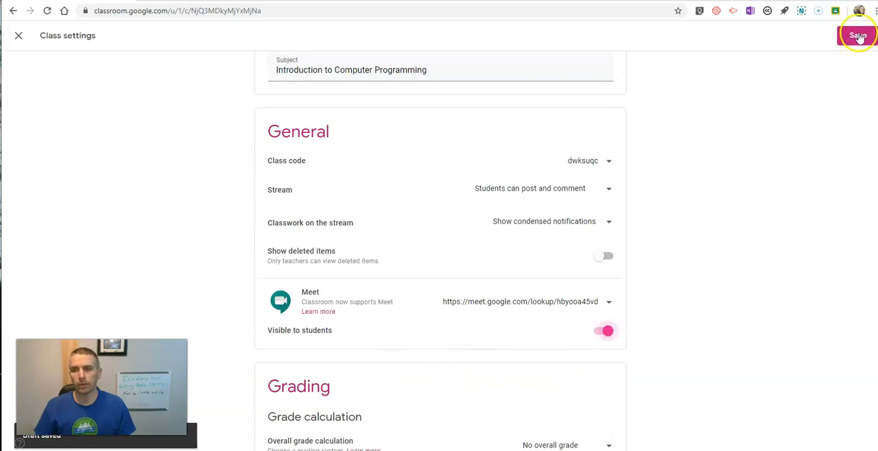
pyautogui.click(857, 36)
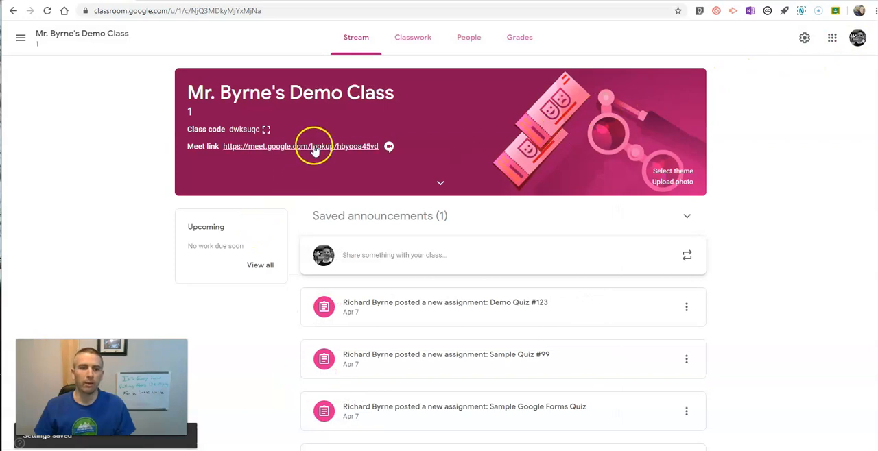
pyautogui.moveTo(308, 120)
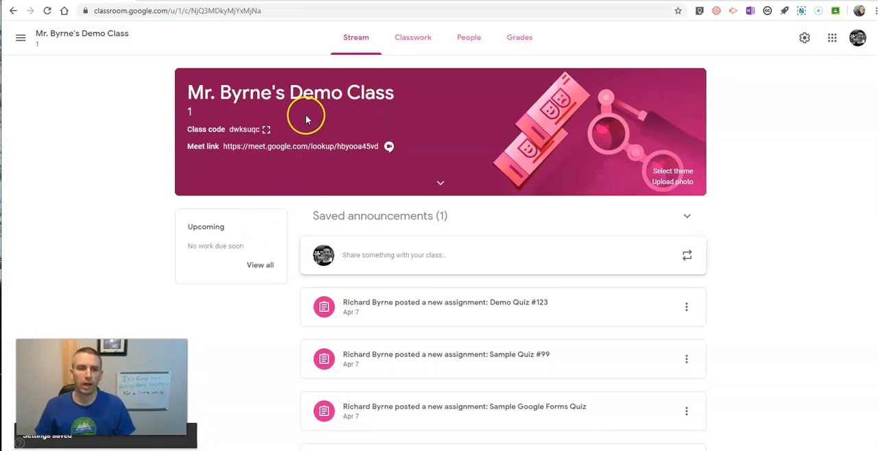
pyautogui.moveTo(336, 147)
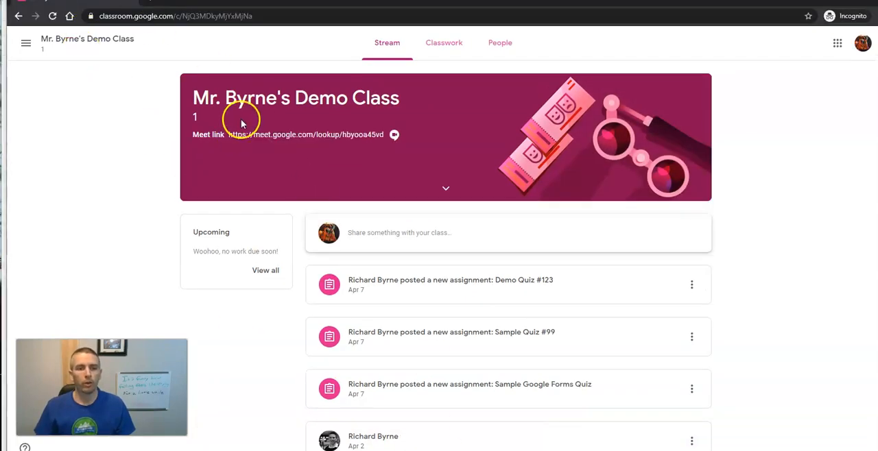
pyautogui.moveTo(863, 44)
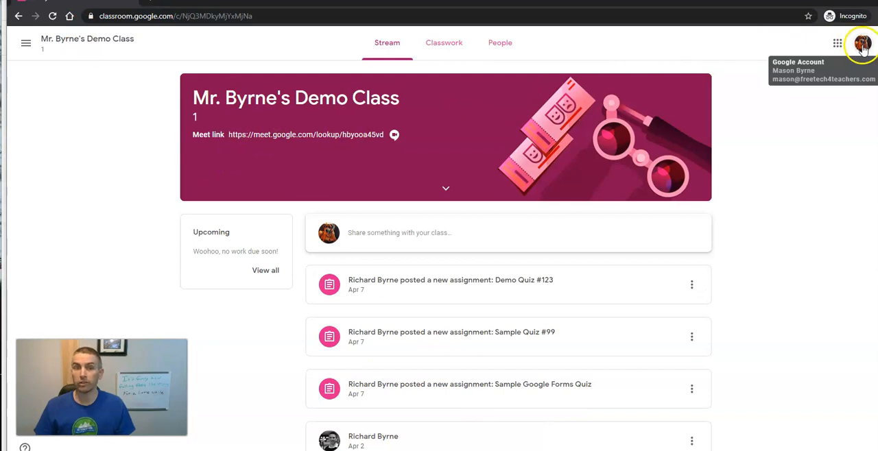
pyautogui.moveTo(554, 180)
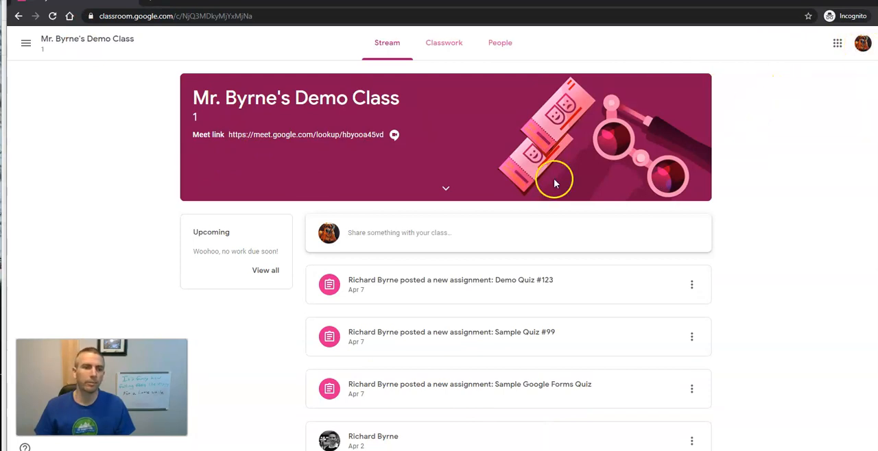
pyautogui.moveTo(267, 134)
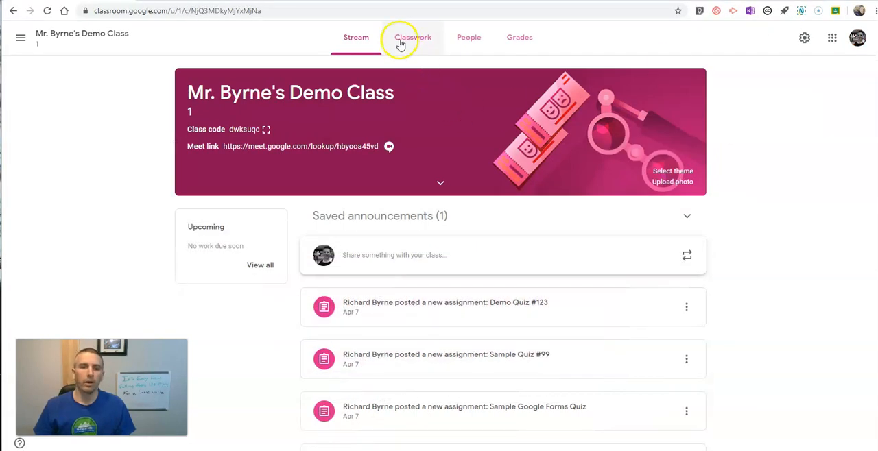
# Go to the Classwork page and open the class's Google Calendar
pyautogui.click(413, 37)
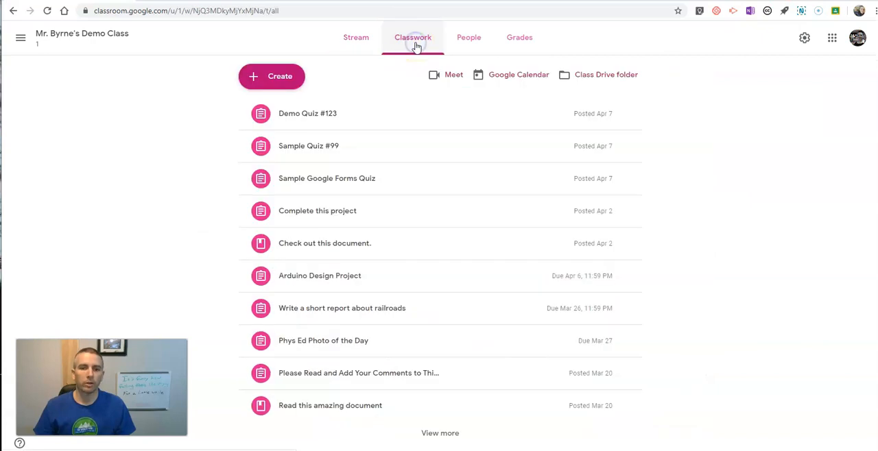
pyautogui.moveTo(453, 77)
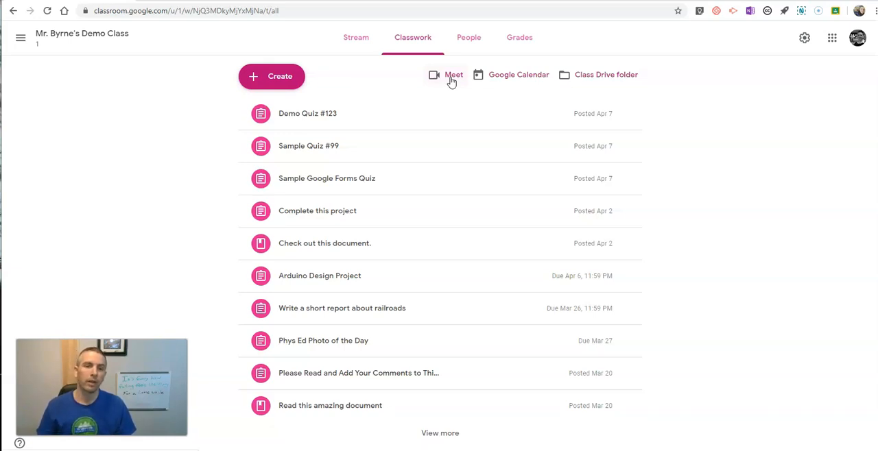
pyautogui.click(357, 38)
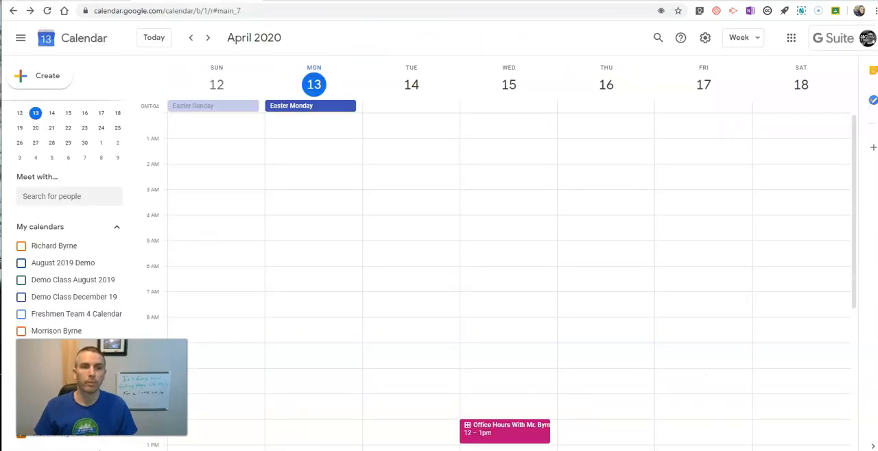
pyautogui.moveTo(268, 89)
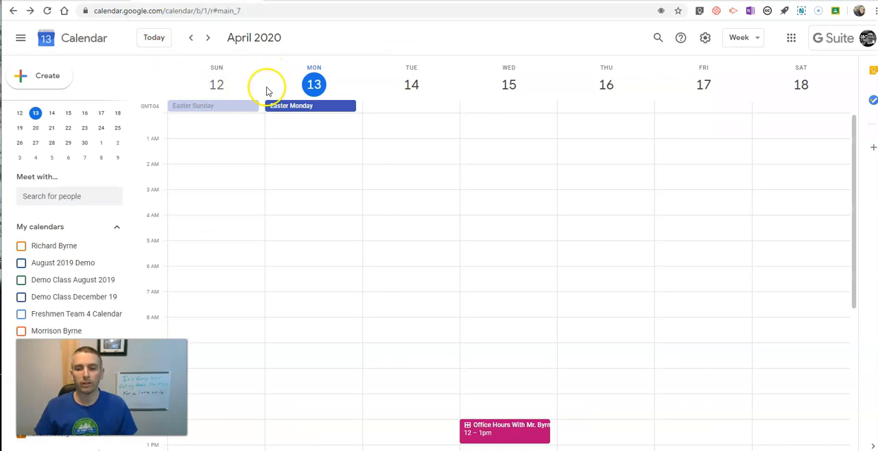
pyautogui.moveTo(583, 267)
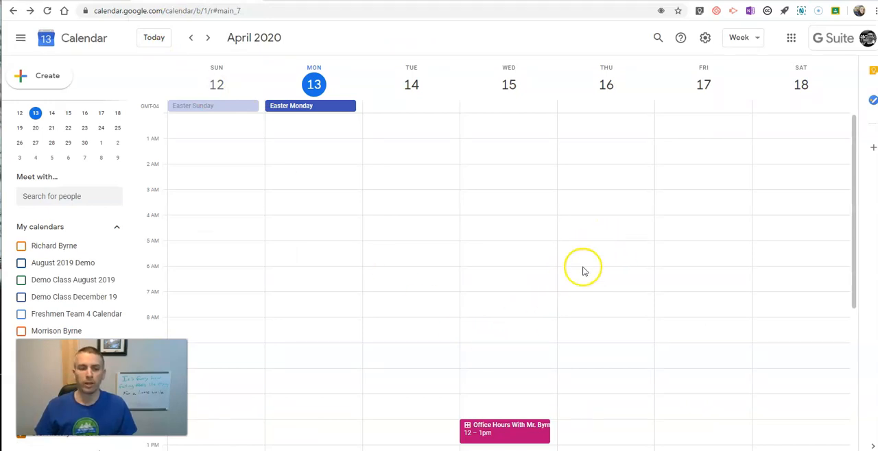
# Create a Thursday 8am event titled 'Class With Mr. Byrne'
pyautogui.click(601, 326)
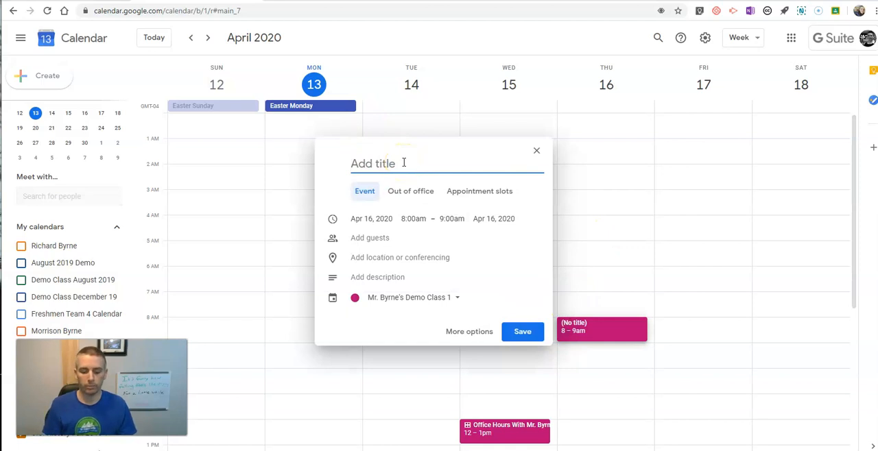
pyautogui.write('M')
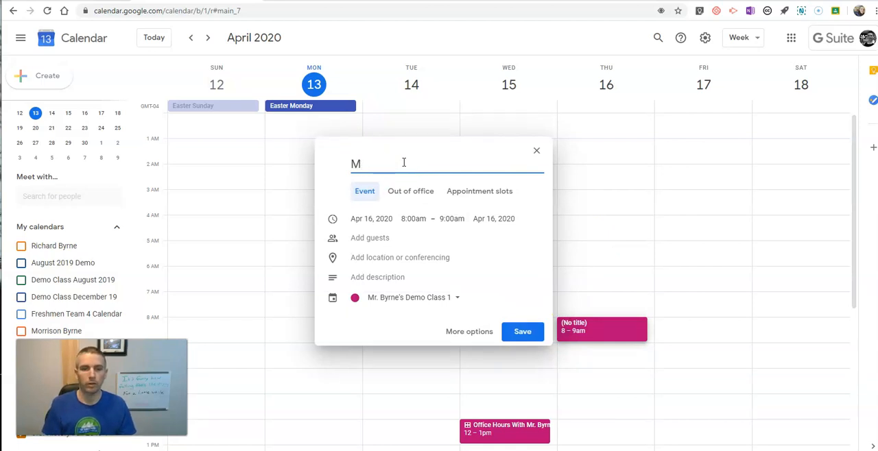
pyautogui.write('Class With Mr')
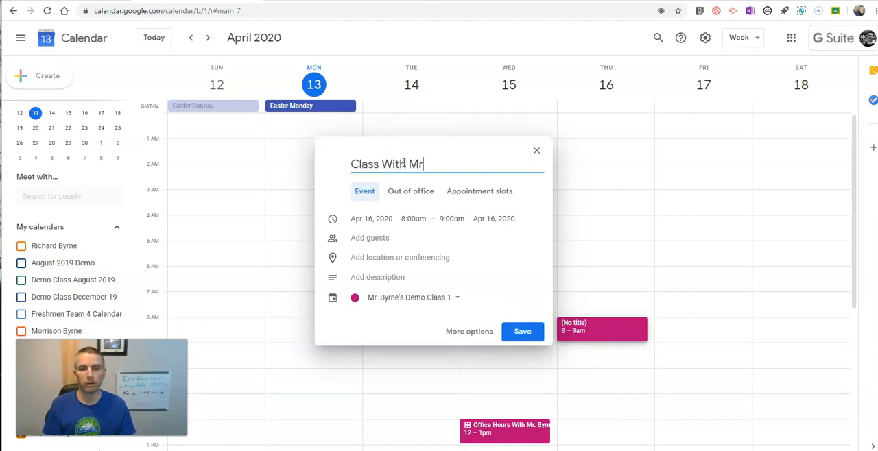
pyautogui.write('. Byrne')
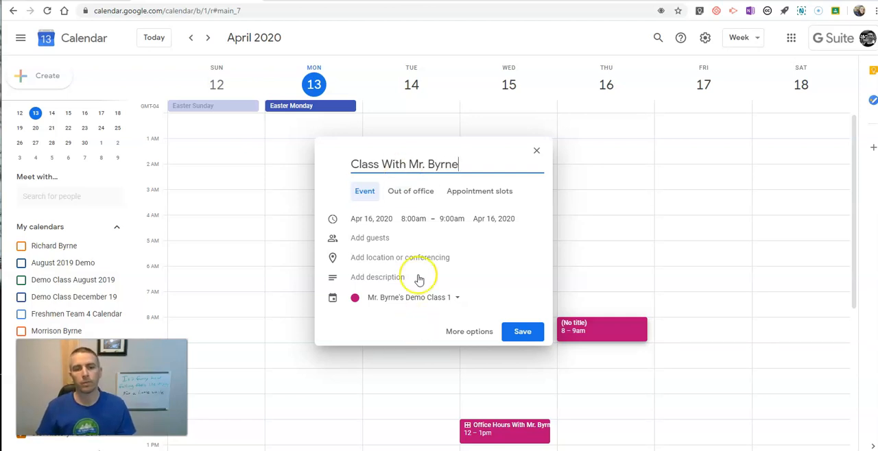
# Add Hangouts Meet conferencing, save the event, and copy its Meet link
pyautogui.click(400, 257)
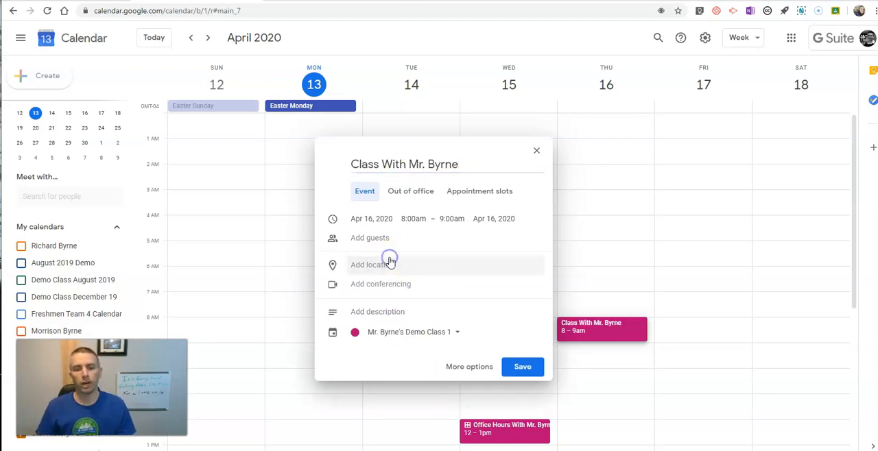
pyautogui.click(382, 284)
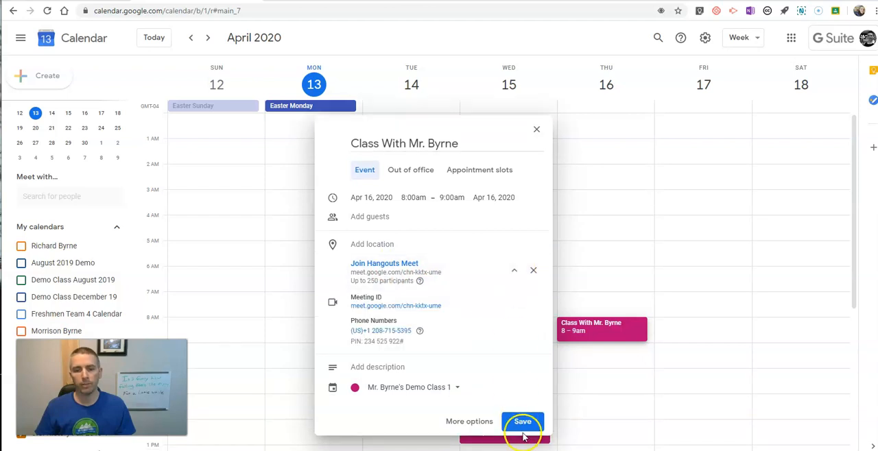
pyautogui.click(523, 421)
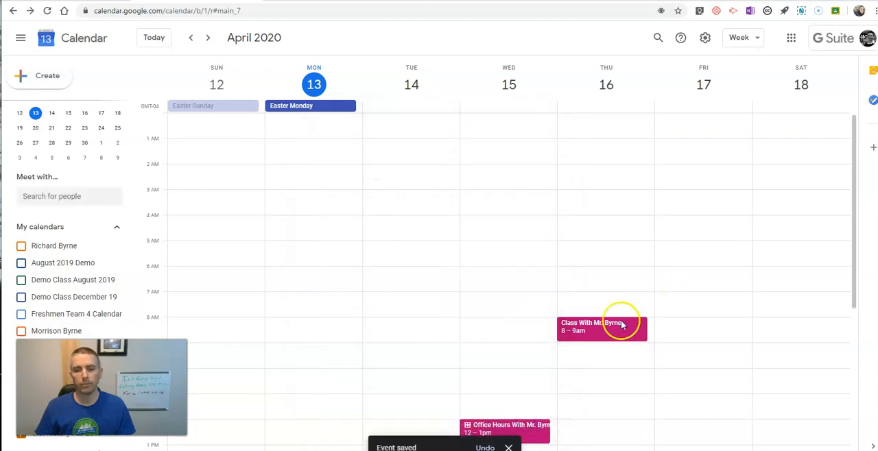
pyautogui.click(601, 327)
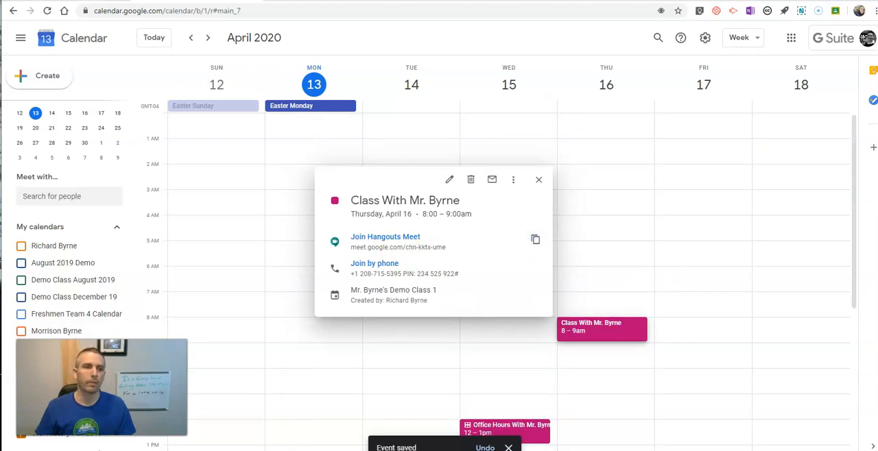
pyautogui.click(392, 289)
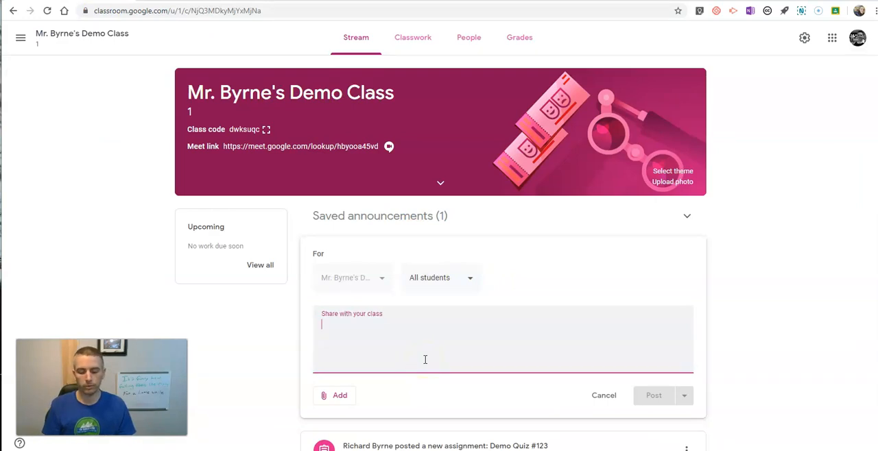
# Write the announcement 'Join me at 8am on Thursday.'
pyautogui.write('Join me at')
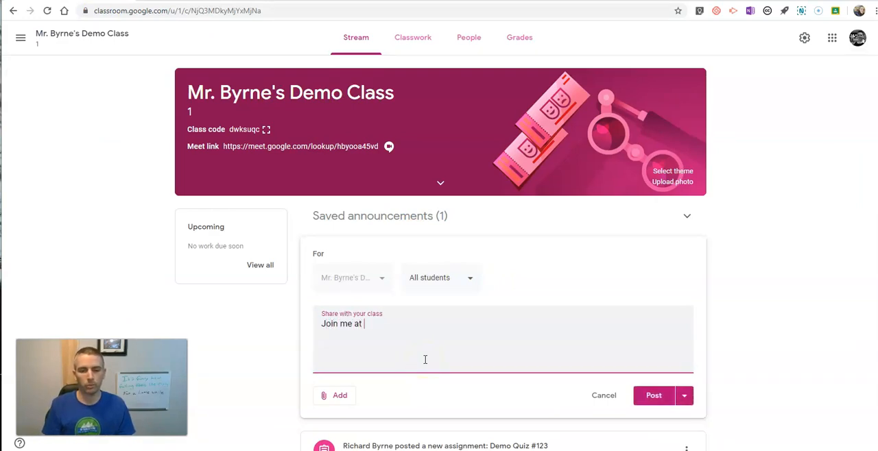
pyautogui.write('8am on')
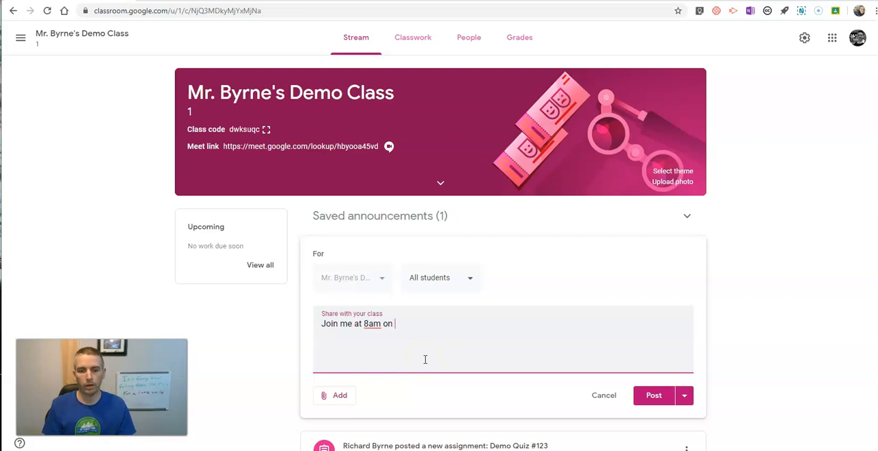
pyautogui.write('Thursday.')
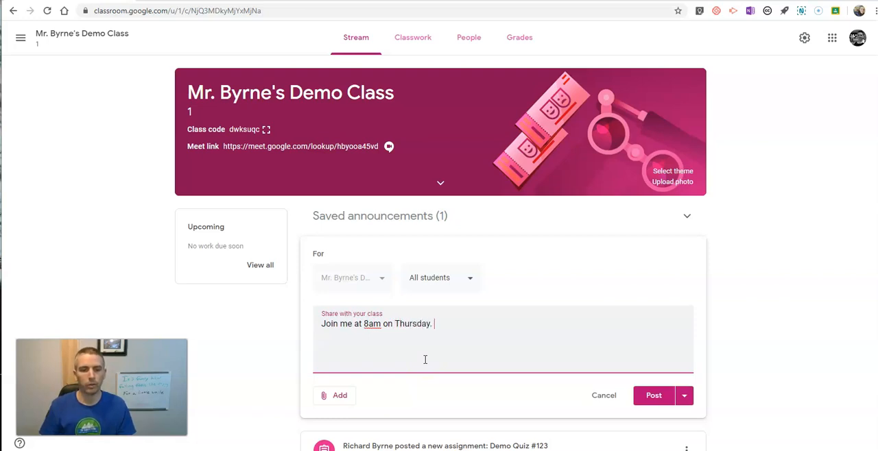
# Attach the copied Meet URL as a link and post the announcement
pyautogui.click(340, 395)
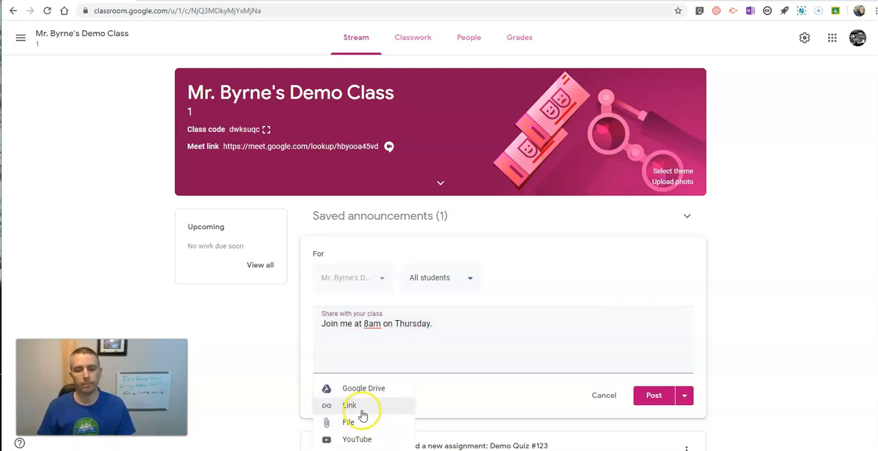
pyautogui.click(349, 406)
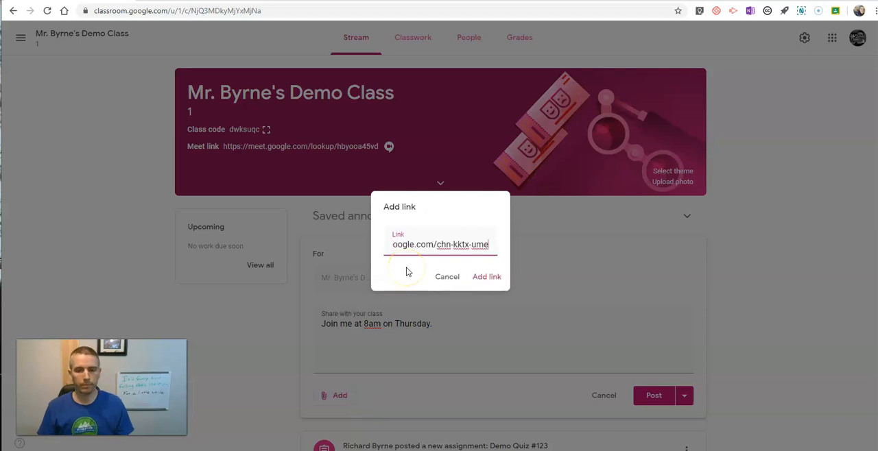
pyautogui.click(486, 277)
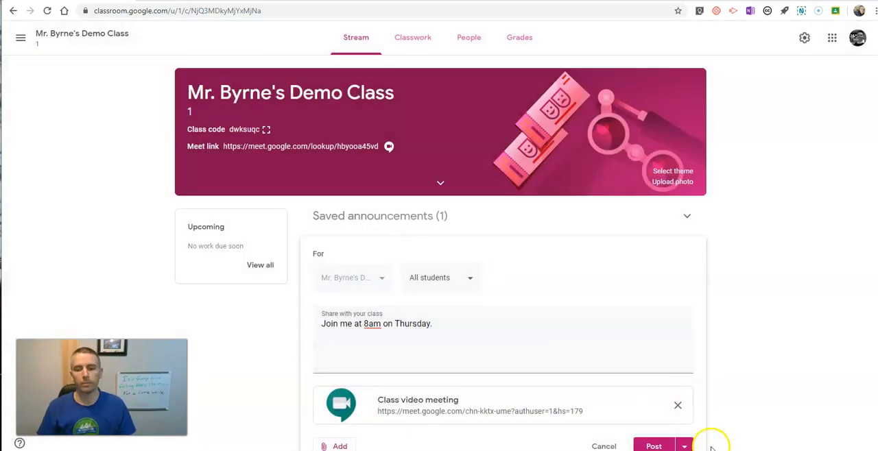
pyautogui.click(653, 446)
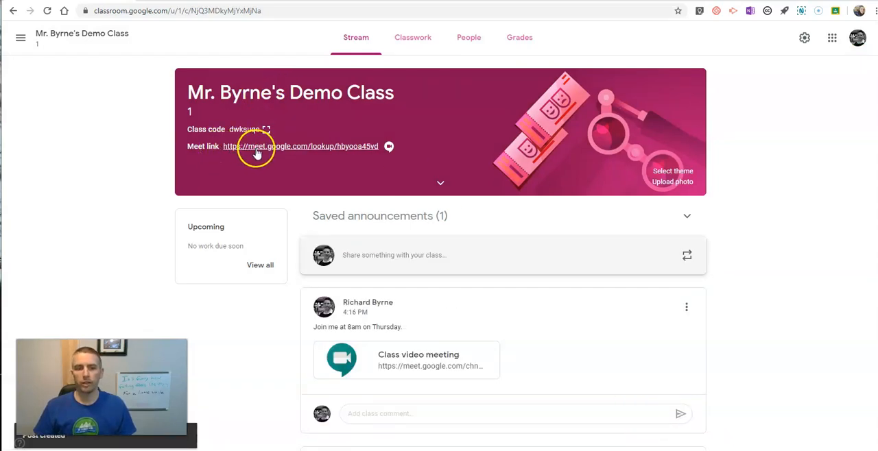
pyautogui.moveTo(315, 134)
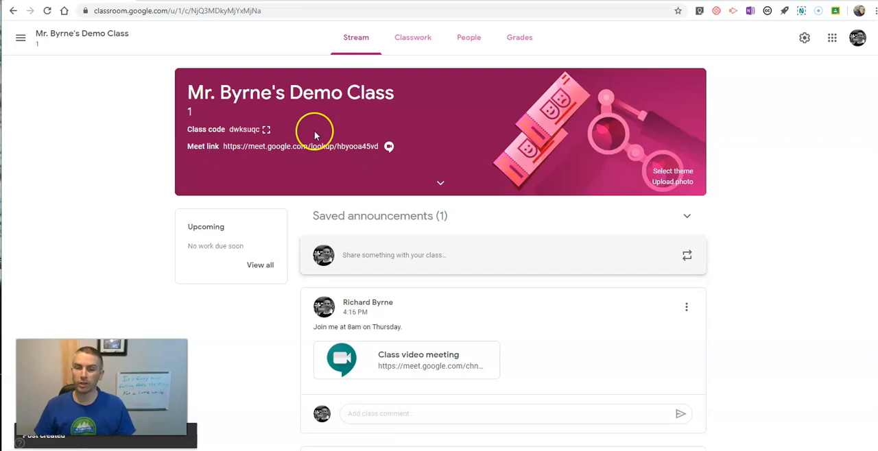
# Switch off 'Visible to students' for the Meet link, save settings, and return to the Stream
pyautogui.click(804, 37)
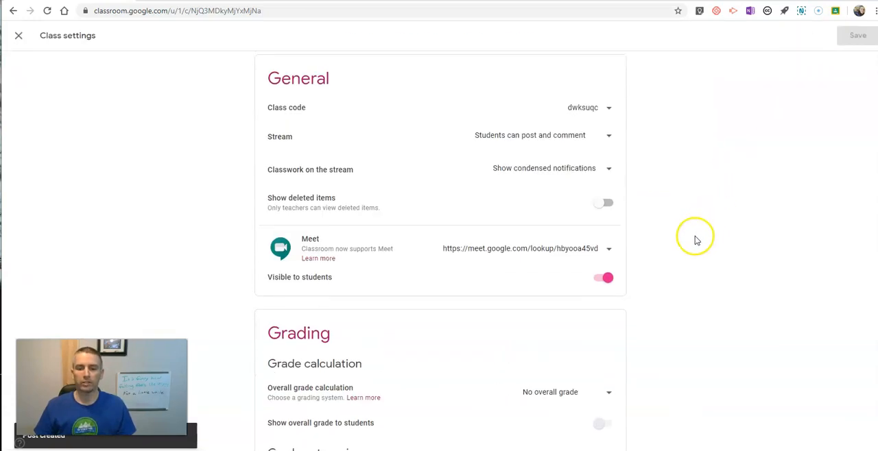
pyautogui.click(608, 248)
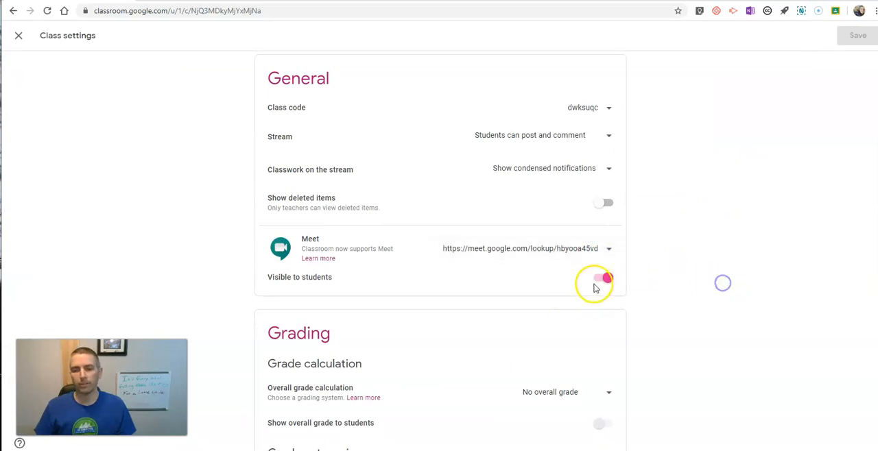
pyautogui.click(600, 278)
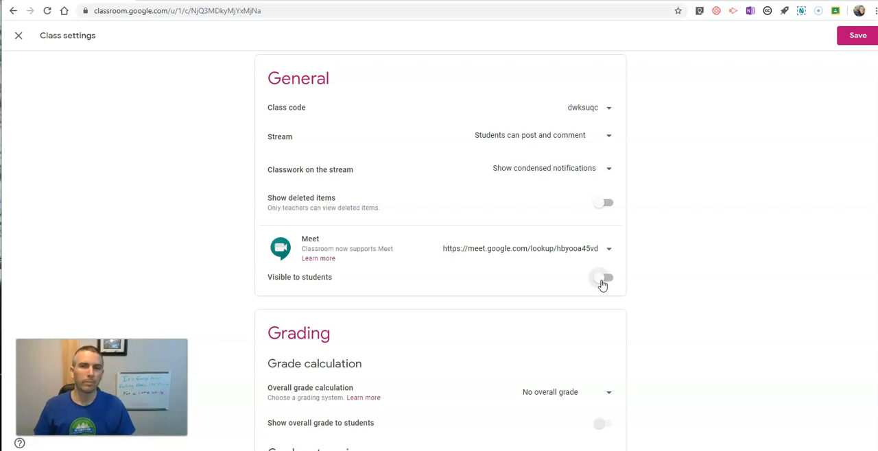
pyautogui.click(857, 35)
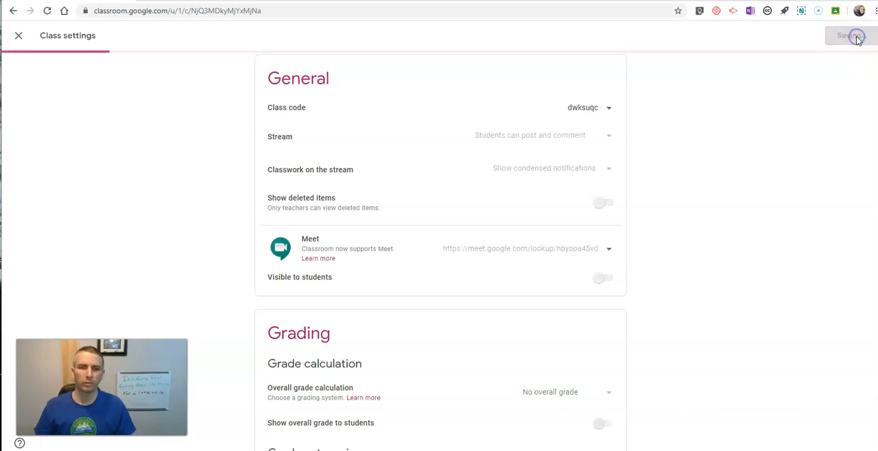
pyautogui.click(850, 35)
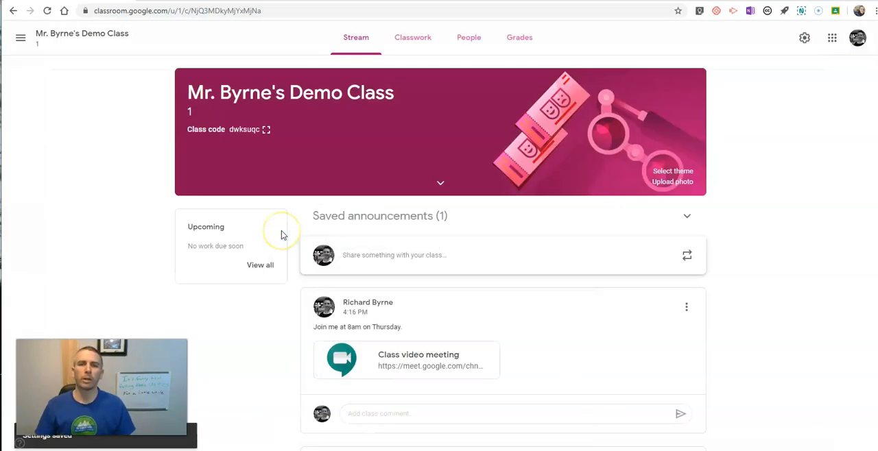